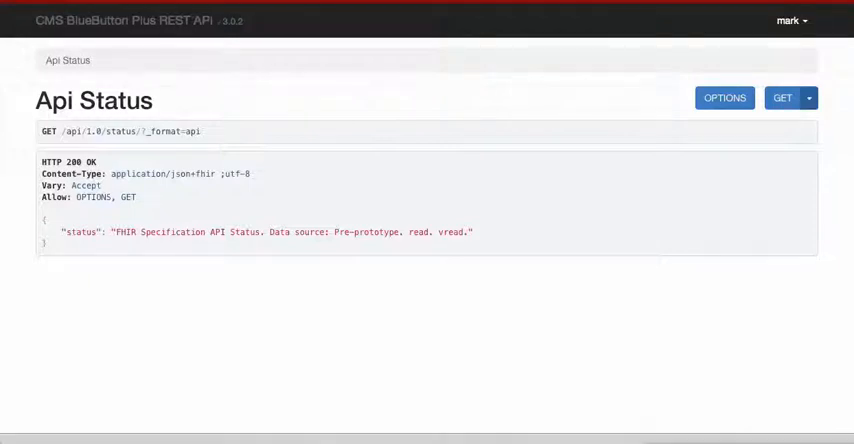
pyautogui.moveTo(783, 97)
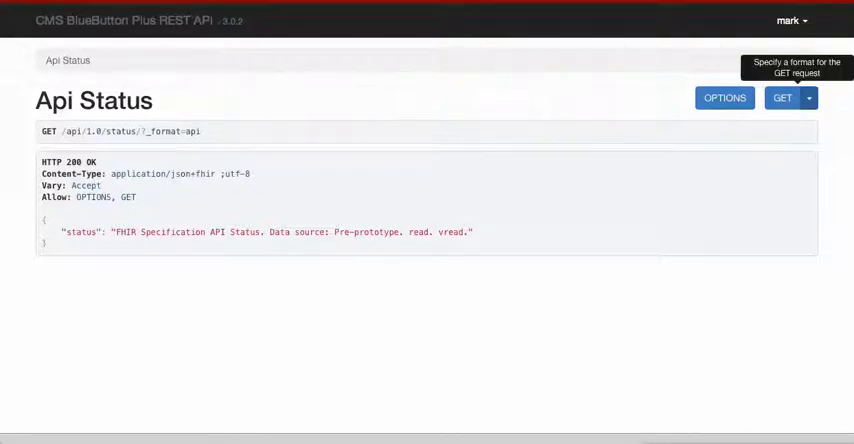
# - Check patient 7890's GET format options, then scroll to the blank beneficiary POST form
pyautogui.click(807, 97)
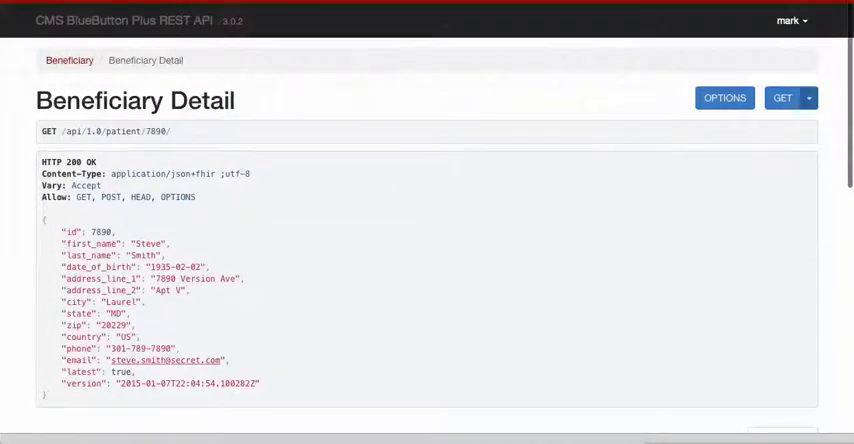
pyautogui.click(808, 97)
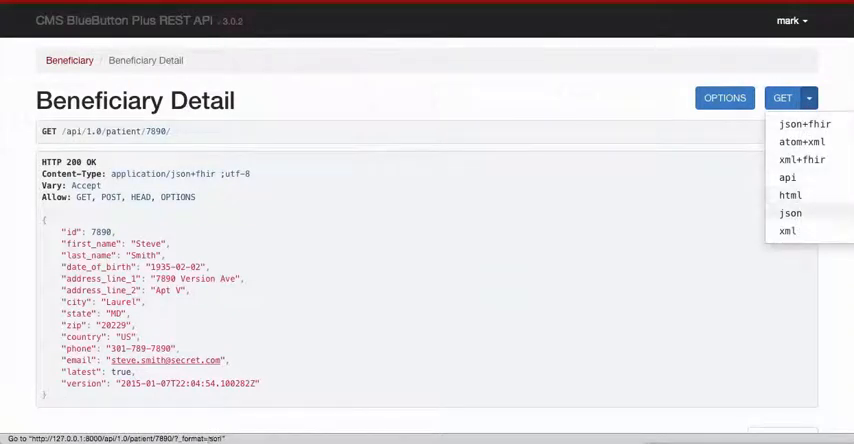
pyautogui.click(791, 213)
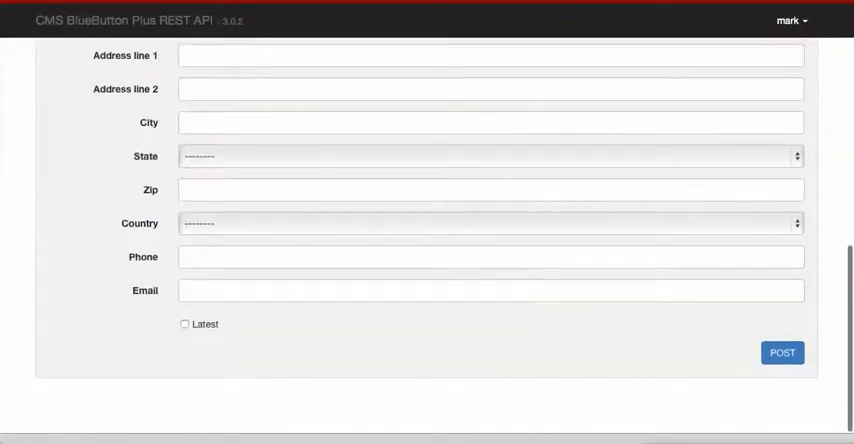
pyautogui.scroll(3)
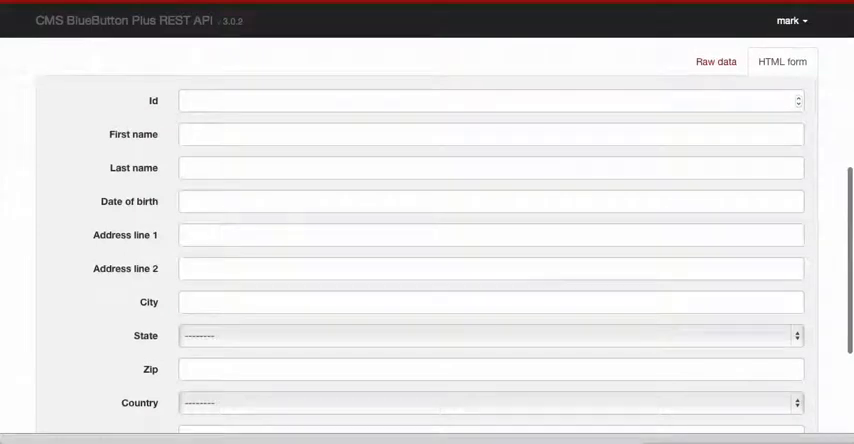